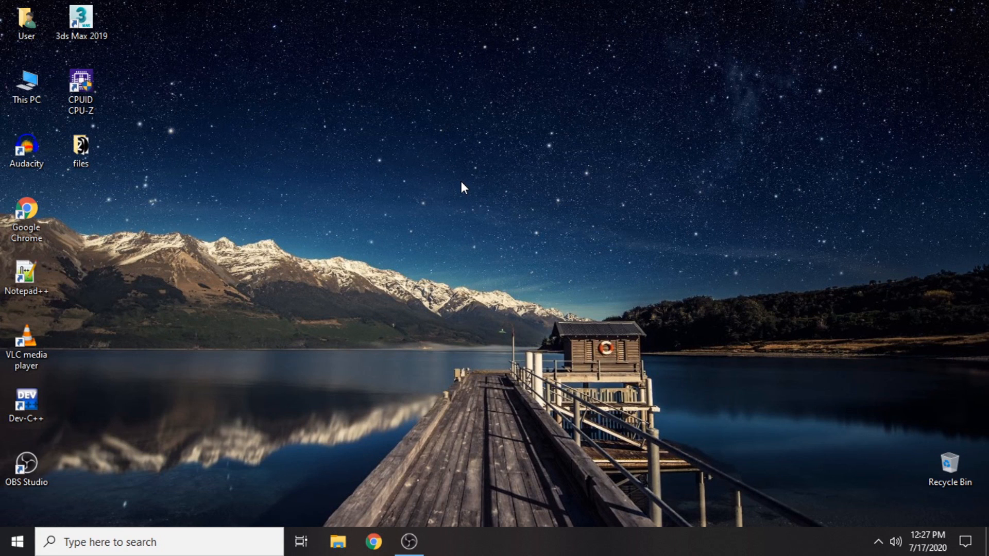
mouse_move(391, 139)
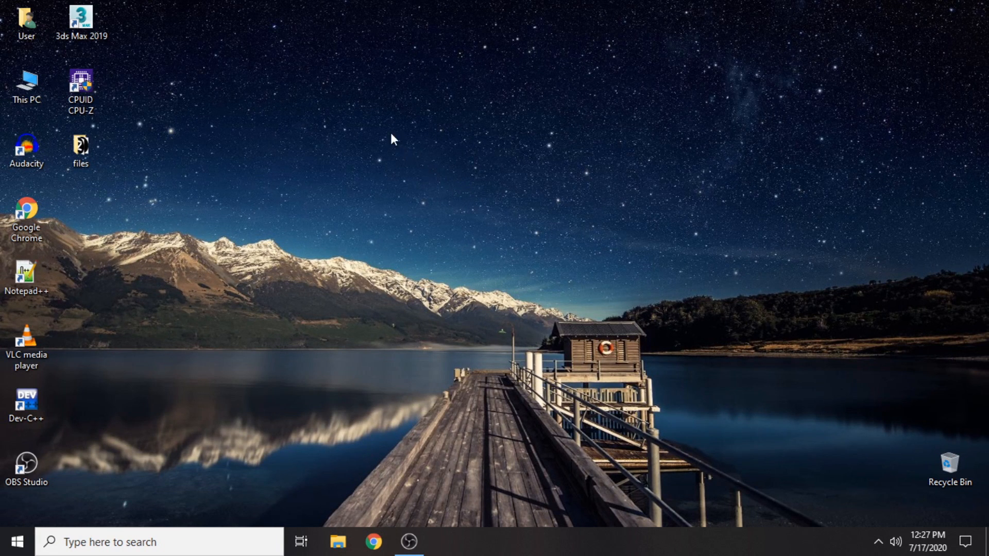
Check the Display 1 graphics adapter properties from Display settings, then close them.
right_click(390, 138)
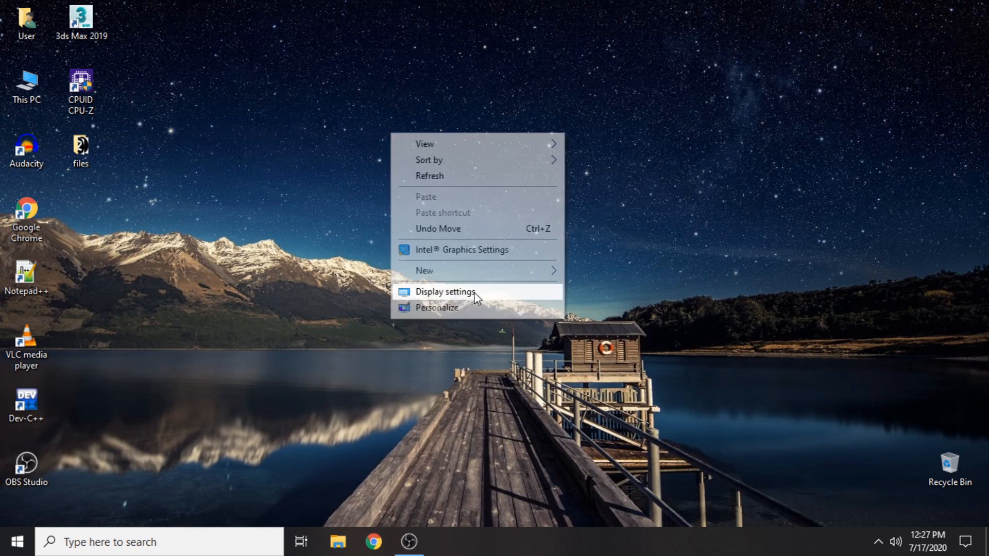
click(445, 291)
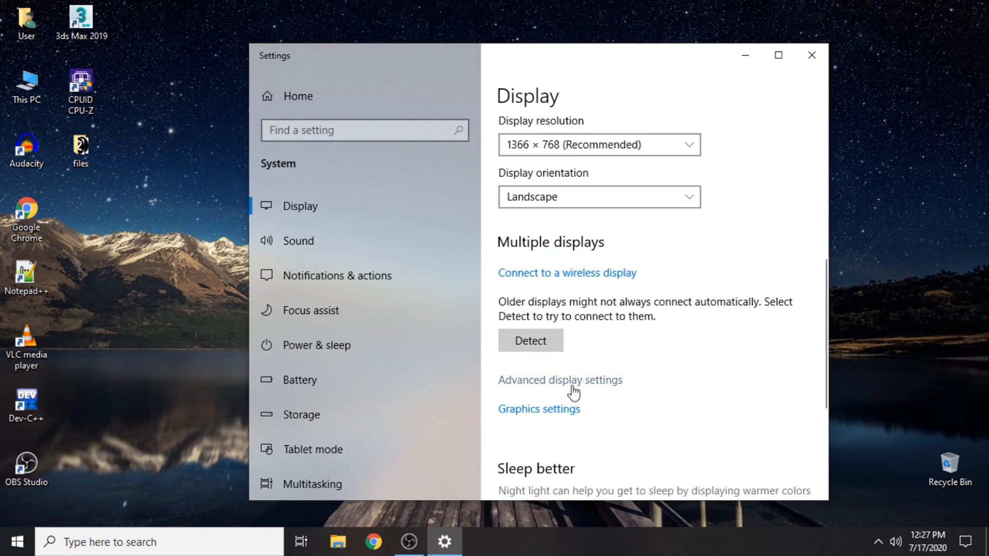
click(559, 380)
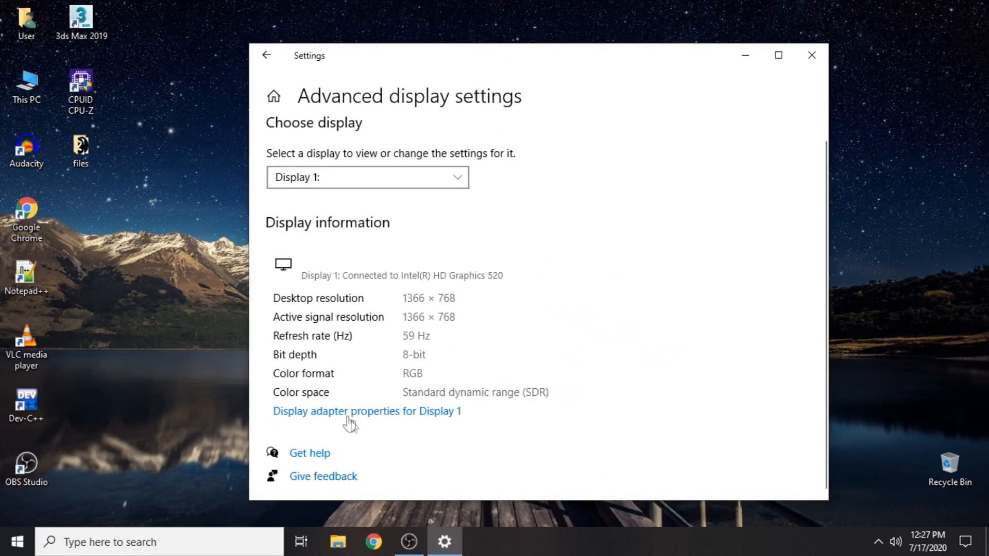
click(367, 410)
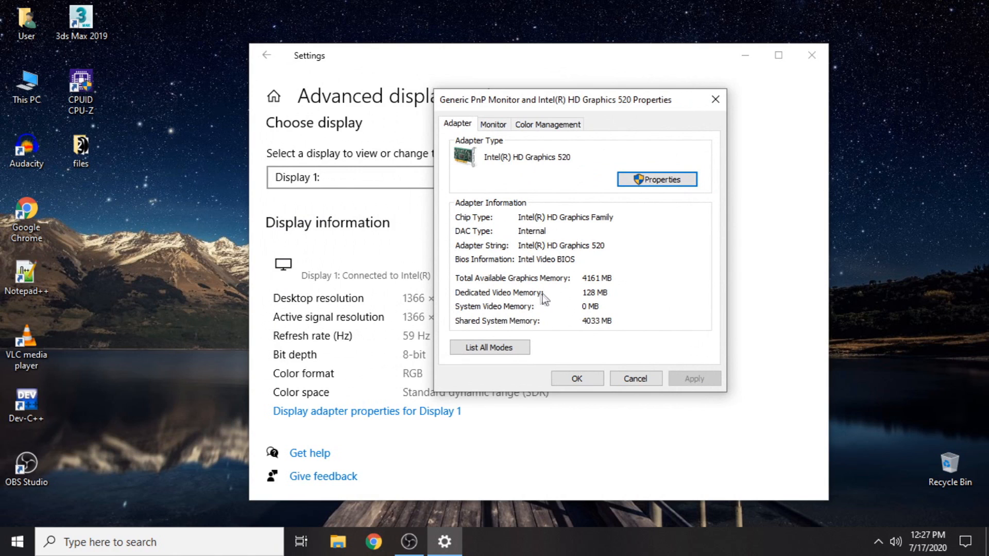
mouse_move(584, 303)
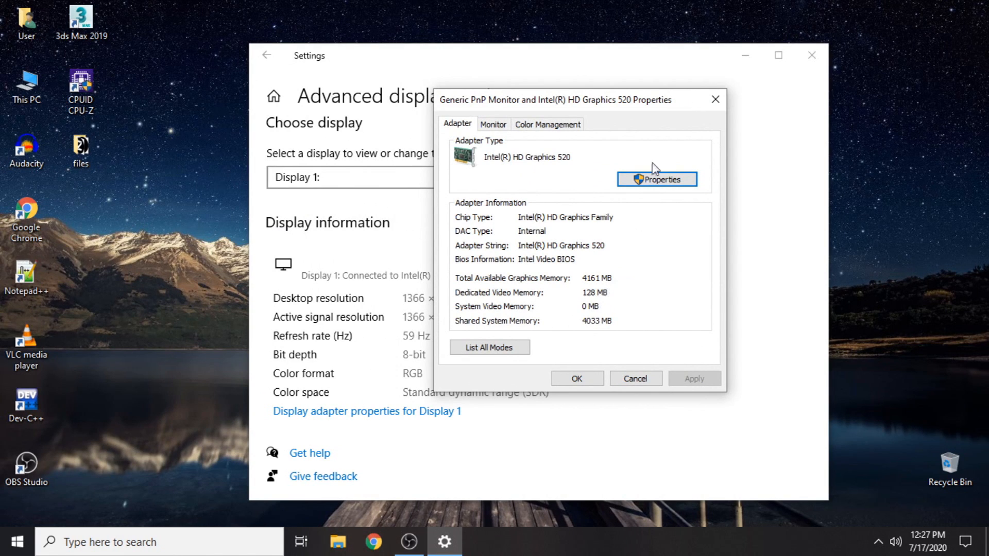
mouse_move(715, 101)
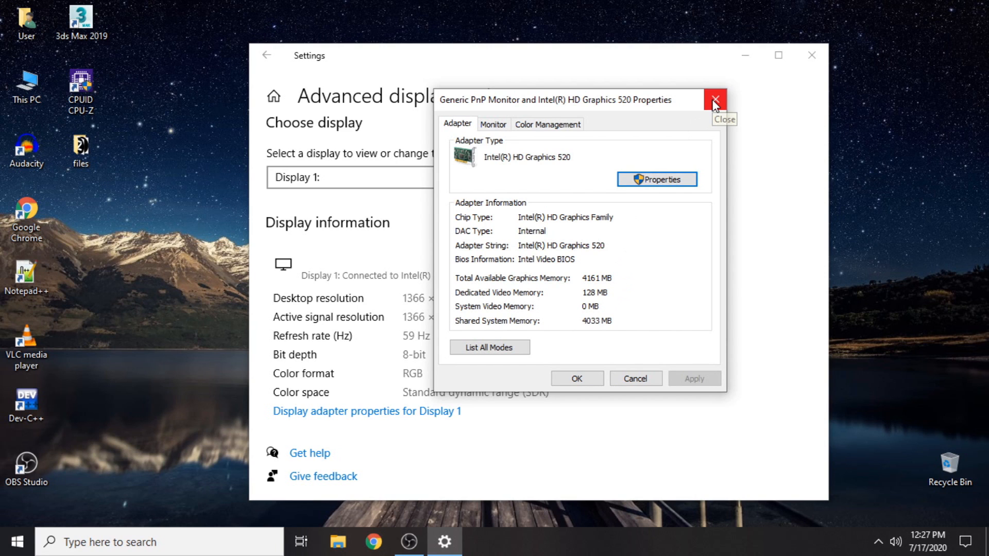
click(714, 100)
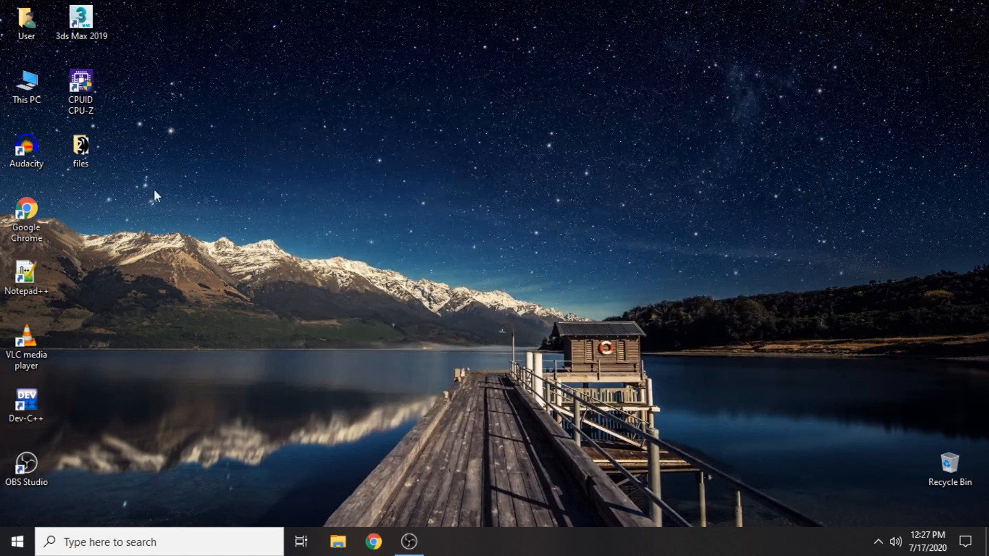
View the basic system information for This PC, then close it.
right_click(26, 85)
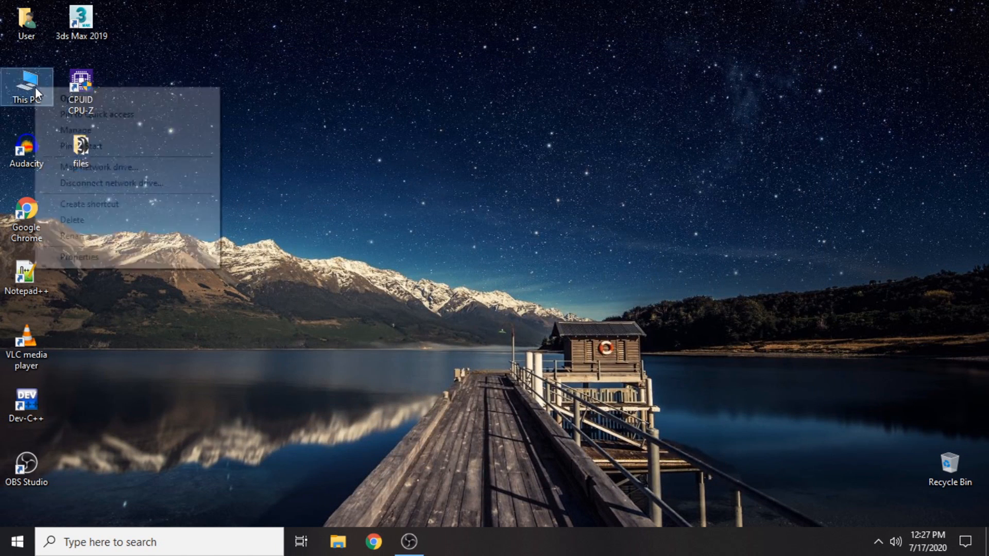
click(434, 195)
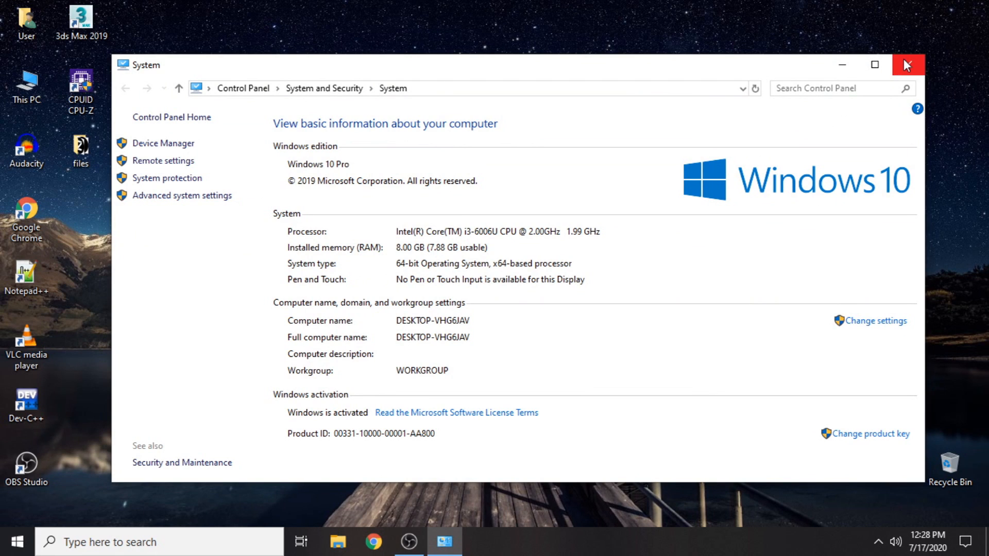
mouse_move(907, 65)
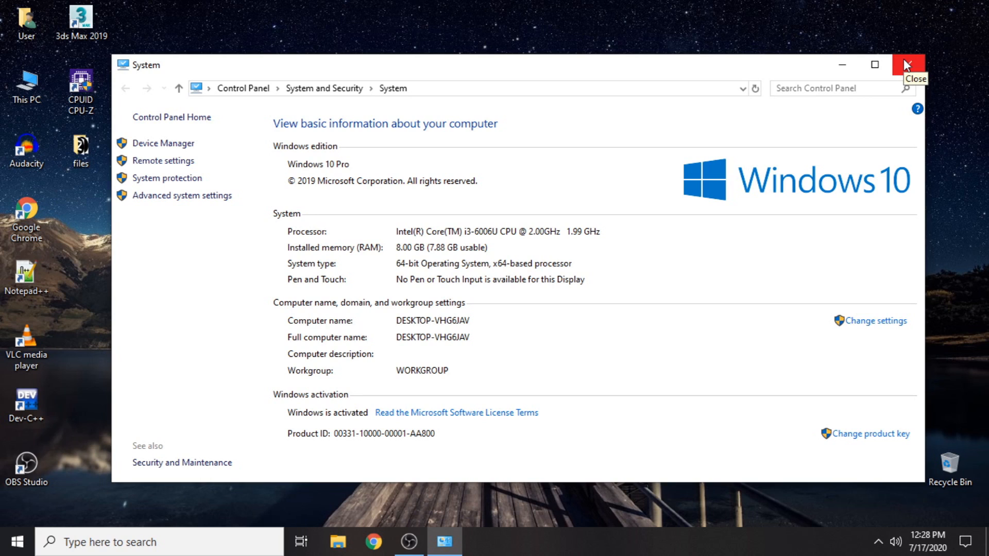
mouse_move(907, 65)
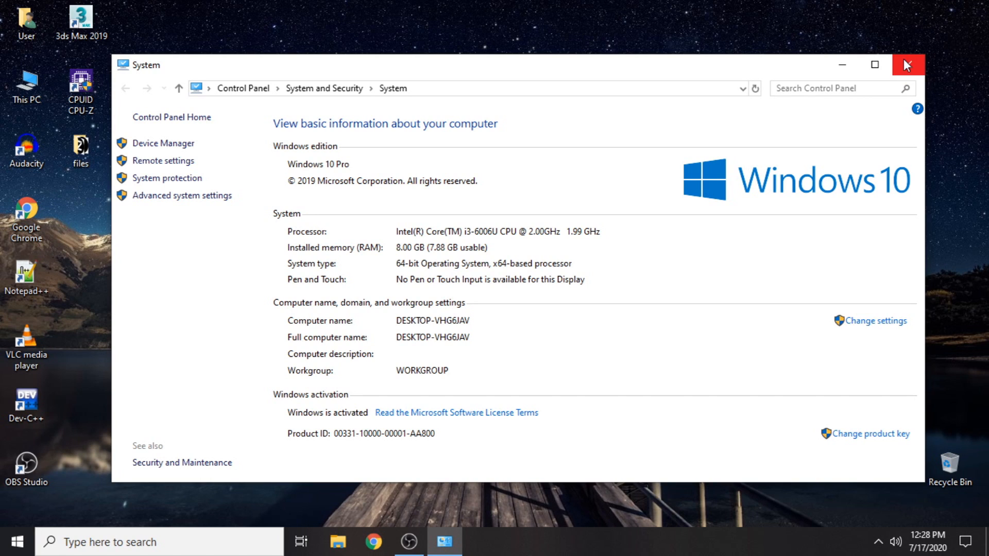
click(907, 65)
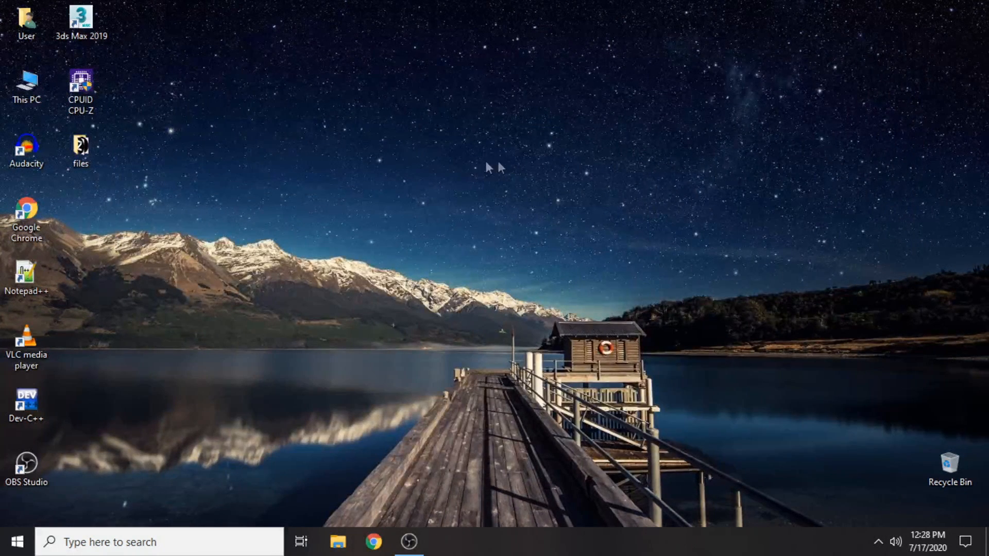
mouse_move(469, 158)
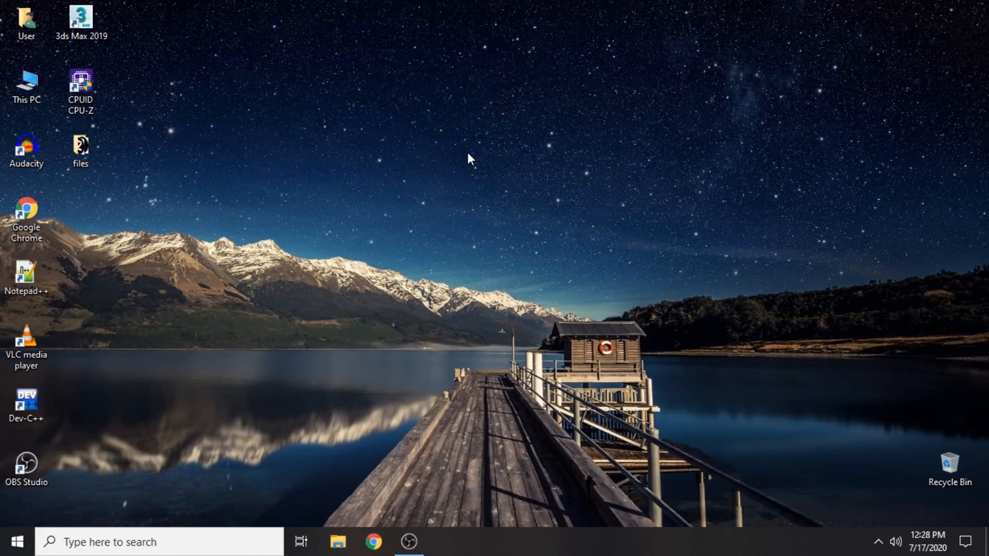
Search the Start menu for 'regedit' to launch Registry Editor.
click(17, 542)
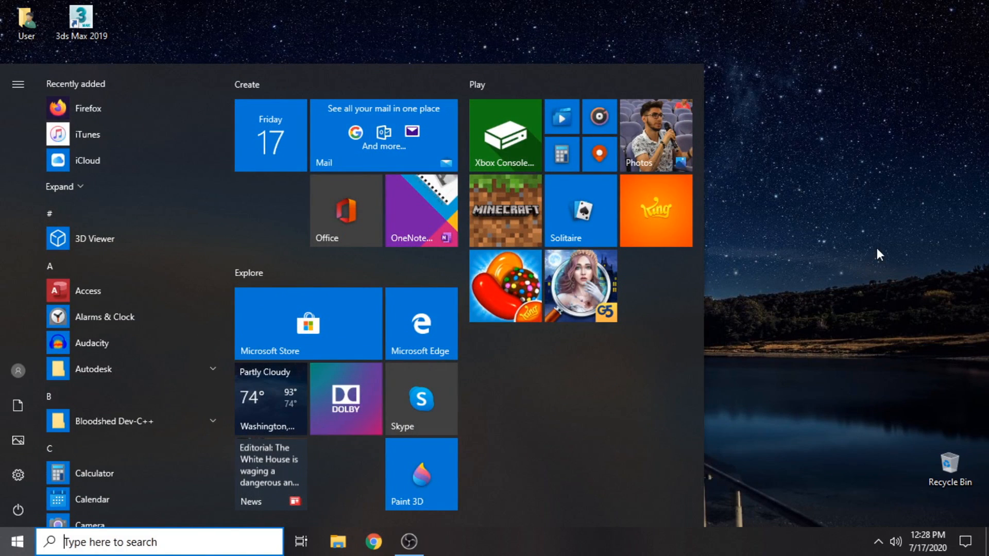
text(rege)
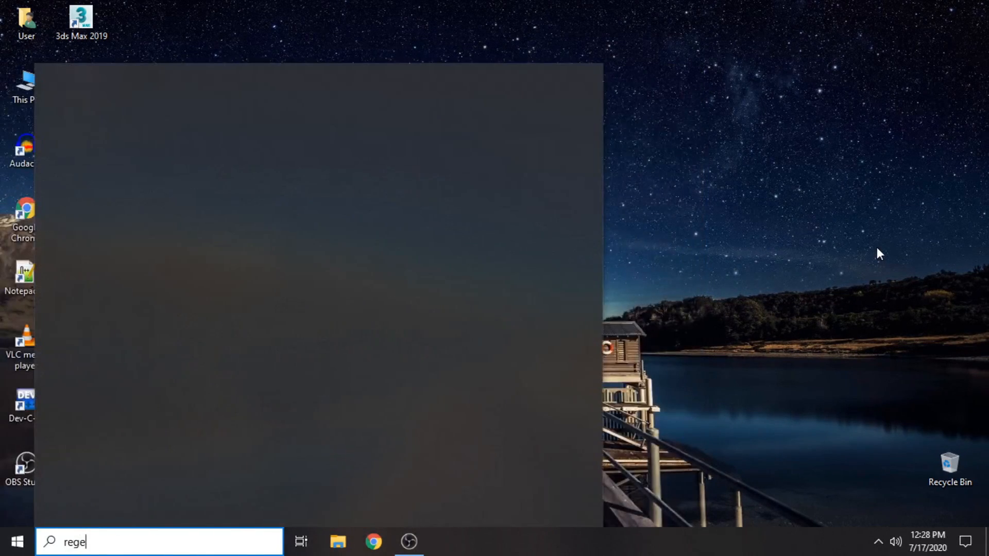
text(dit)
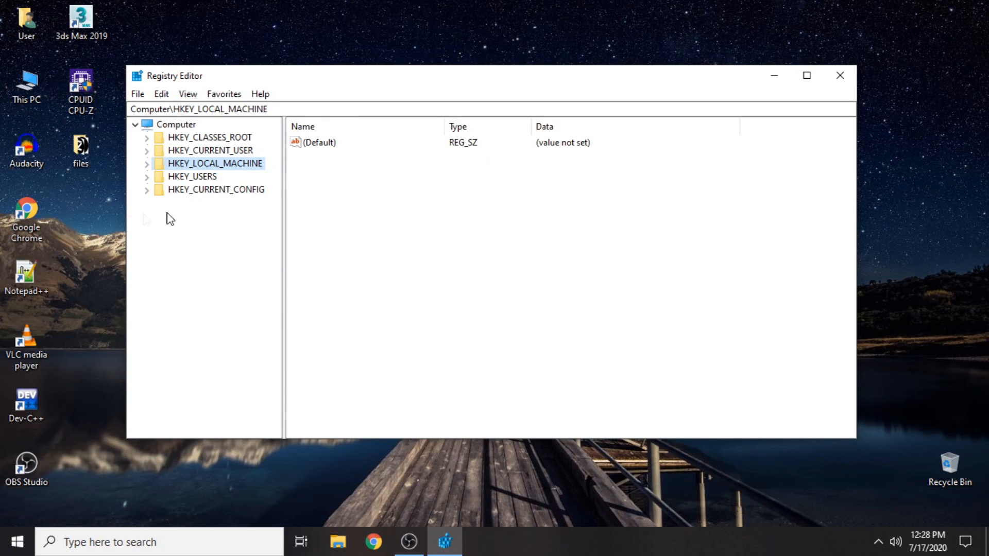
mouse_move(178, 172)
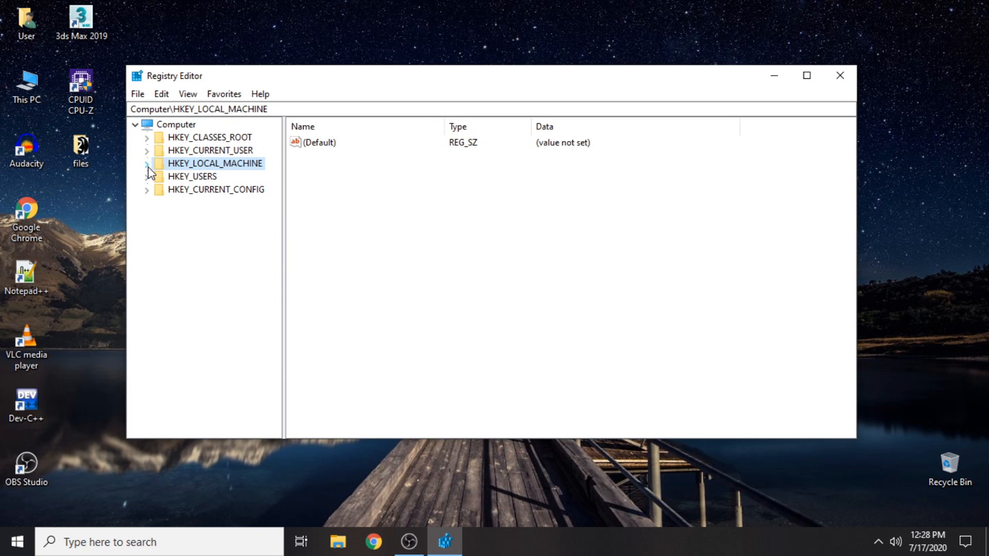
Expand HKEY_LOCAL_MACHINE, then SOFTWARE, then the Intel key.
click(146, 163)
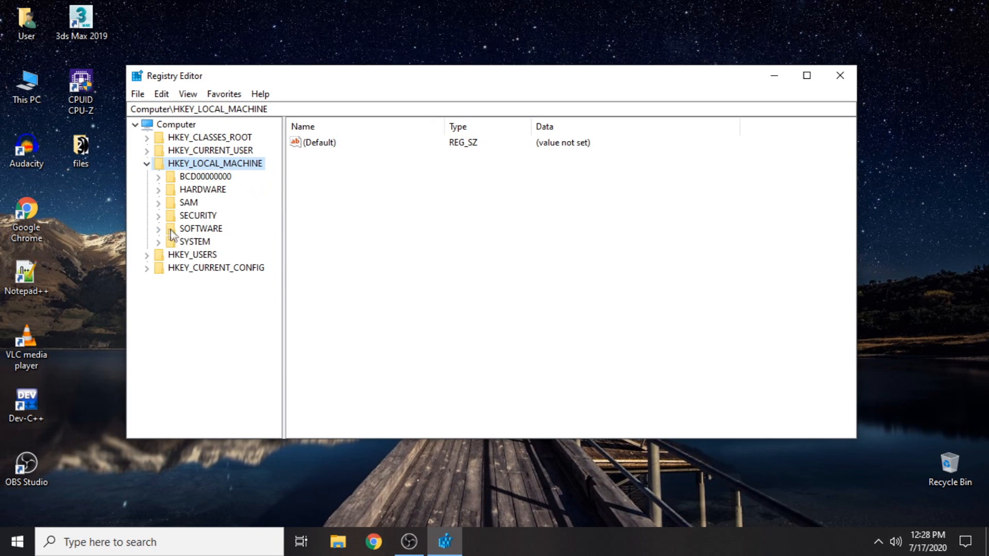
click(158, 228)
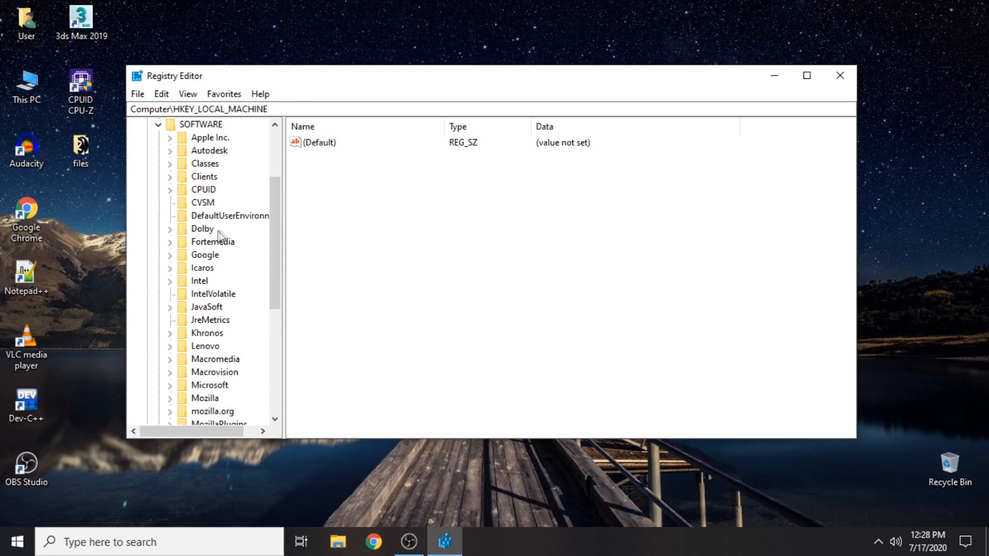
mouse_move(275, 206)
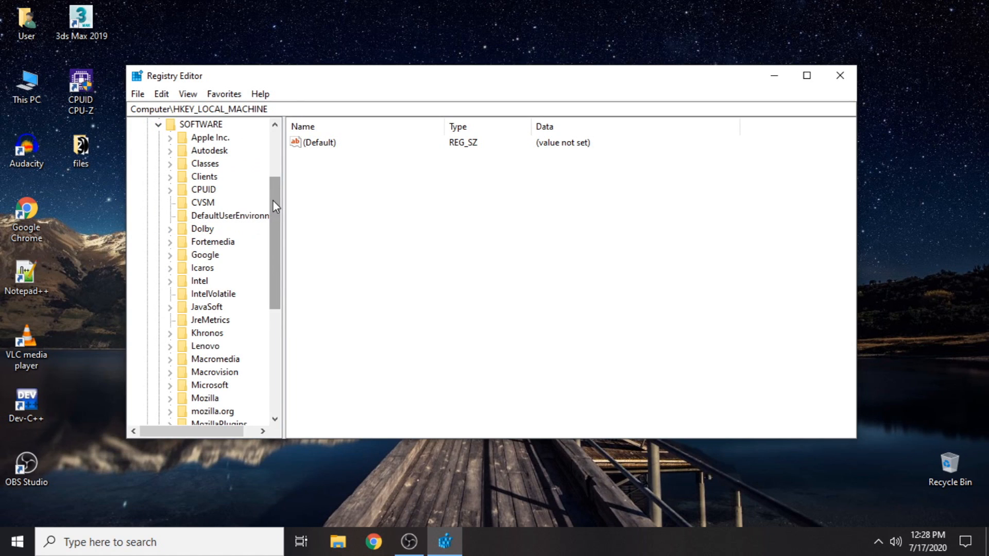
scroll(down, 3)
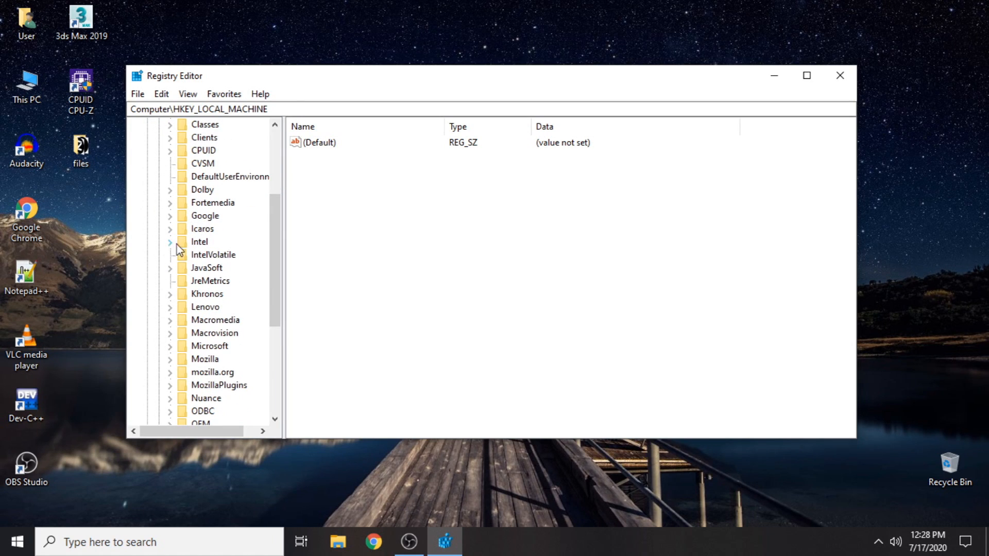
click(169, 241)
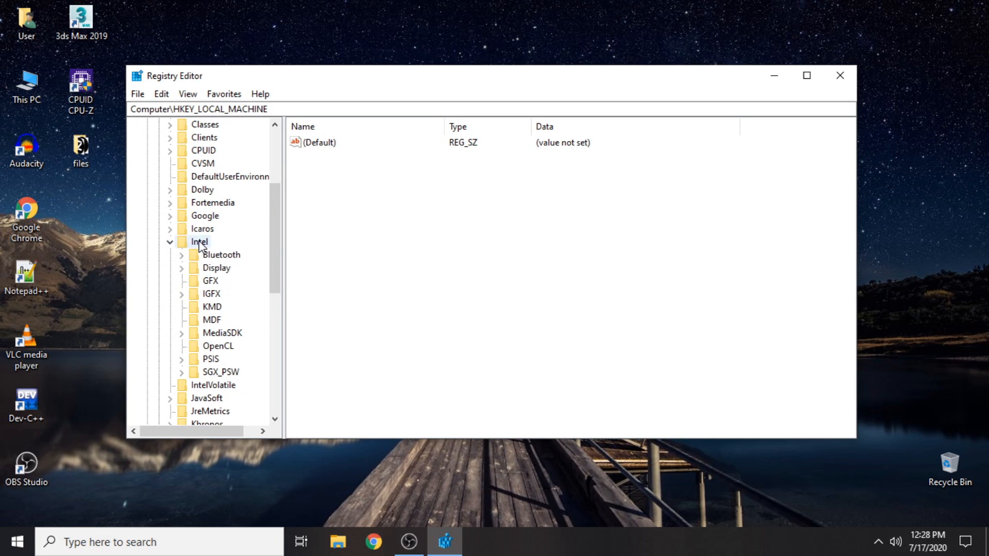
Create a subkey named 'GMM' under HKEY_LOCAL_MACHINE\SOFTWARE\Intel.
right_click(199, 241)
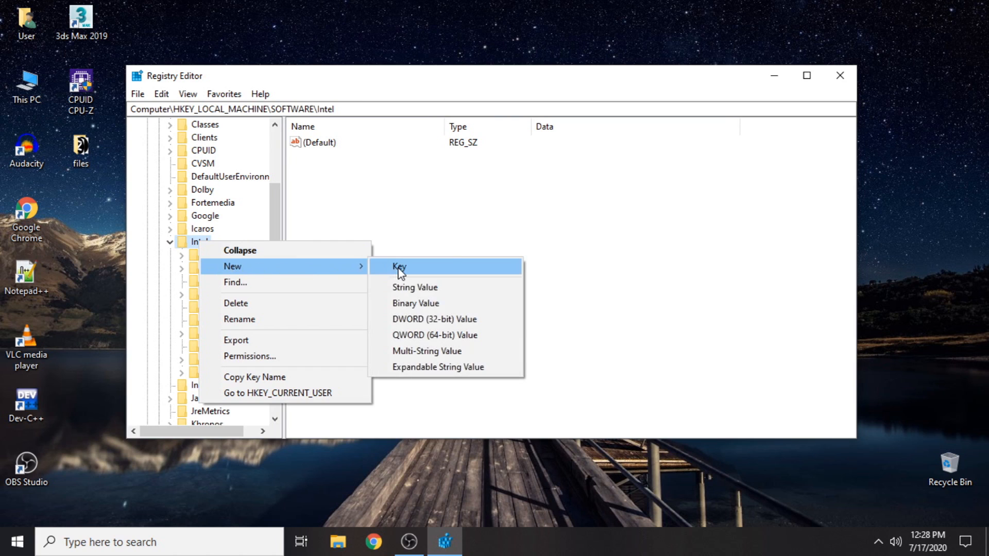
click(399, 266)
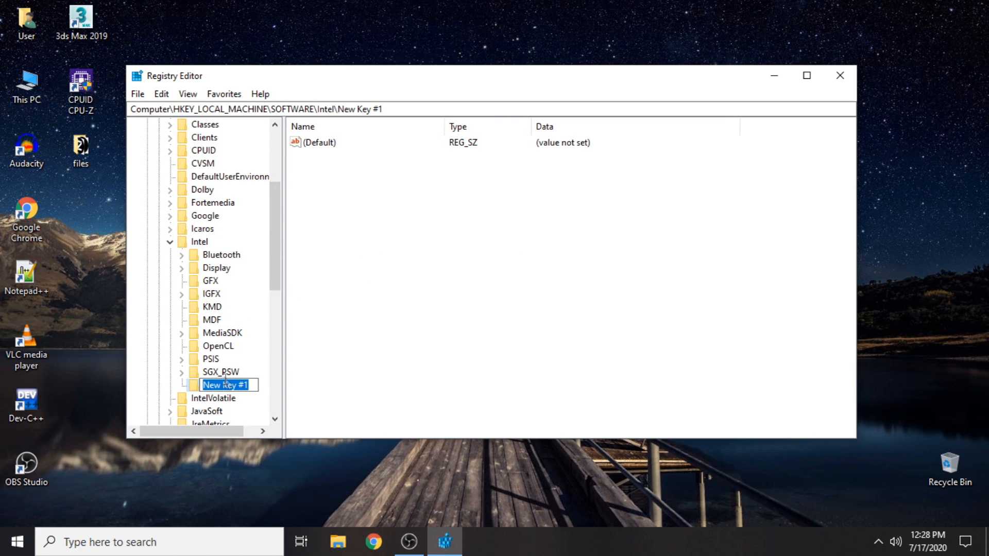
text(G)
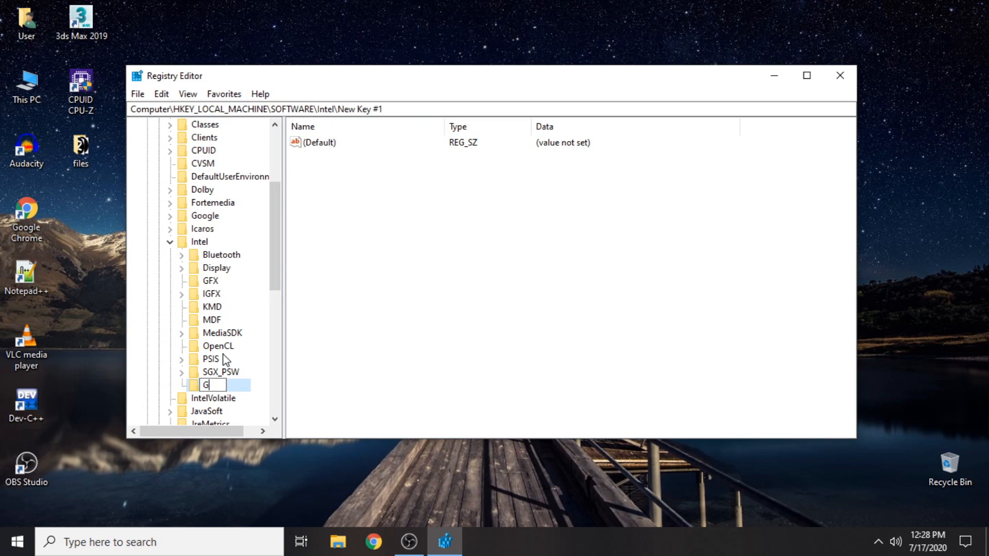
text(MM)
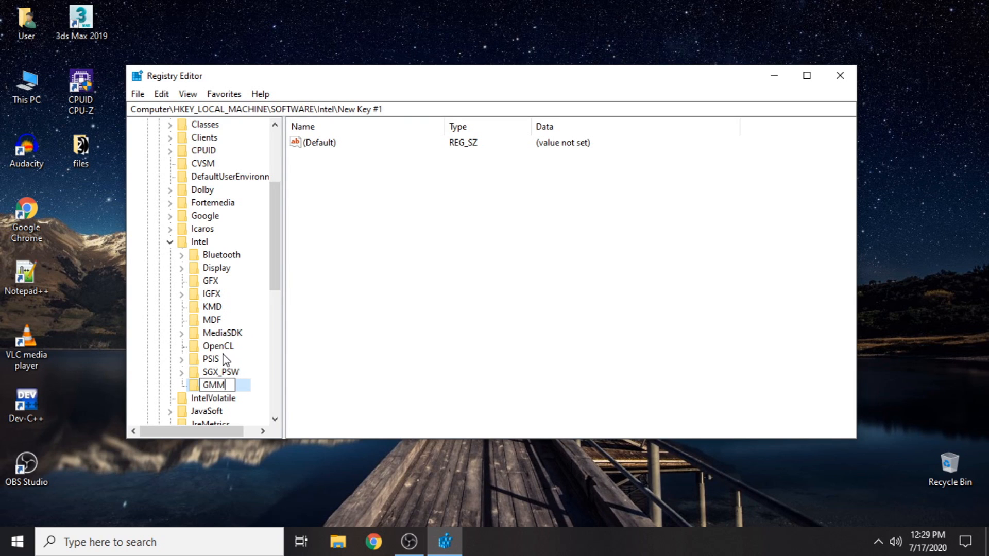
key(Return)
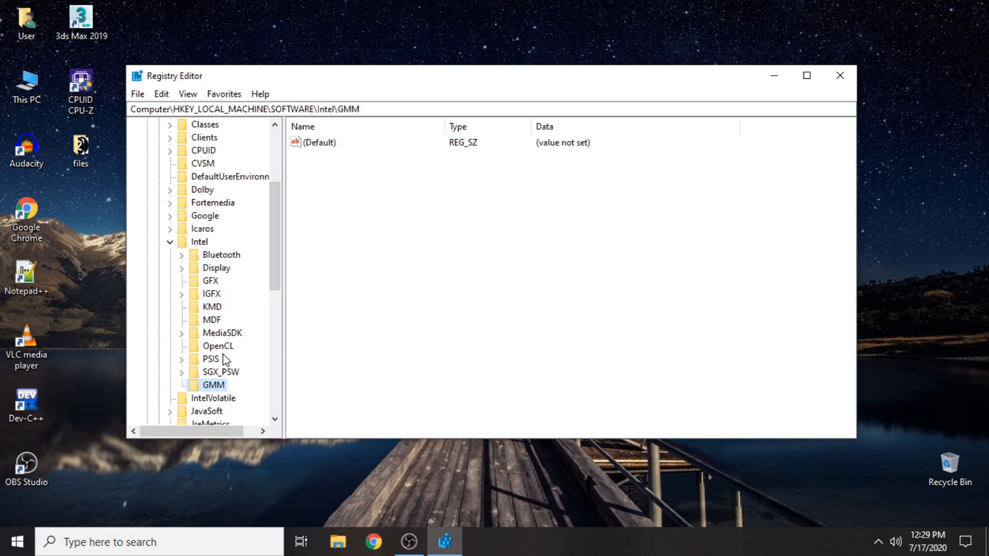
mouse_move(239, 389)
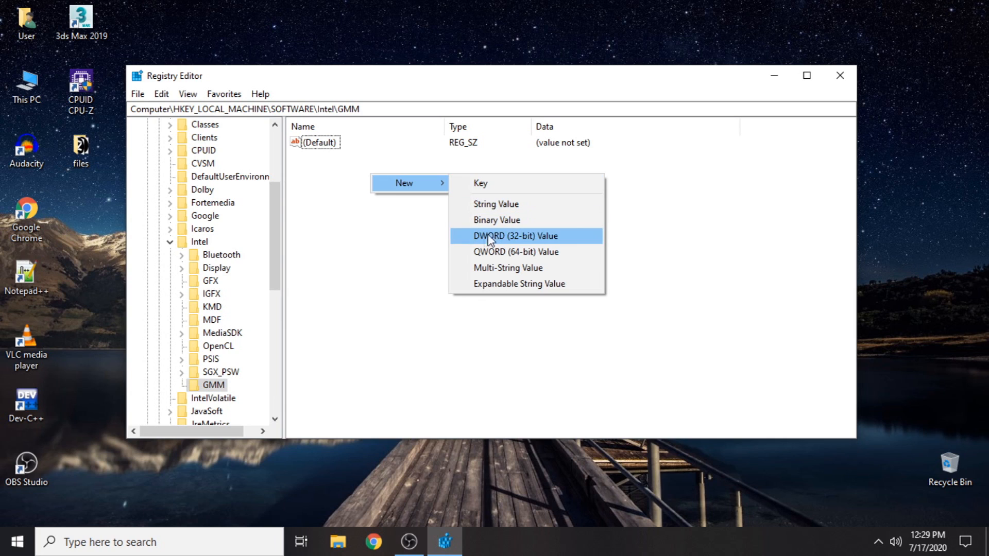
Add a DWORD (32-bit) value named 'DedicatedSegmentSize' to the GMM key.
click(515, 235)
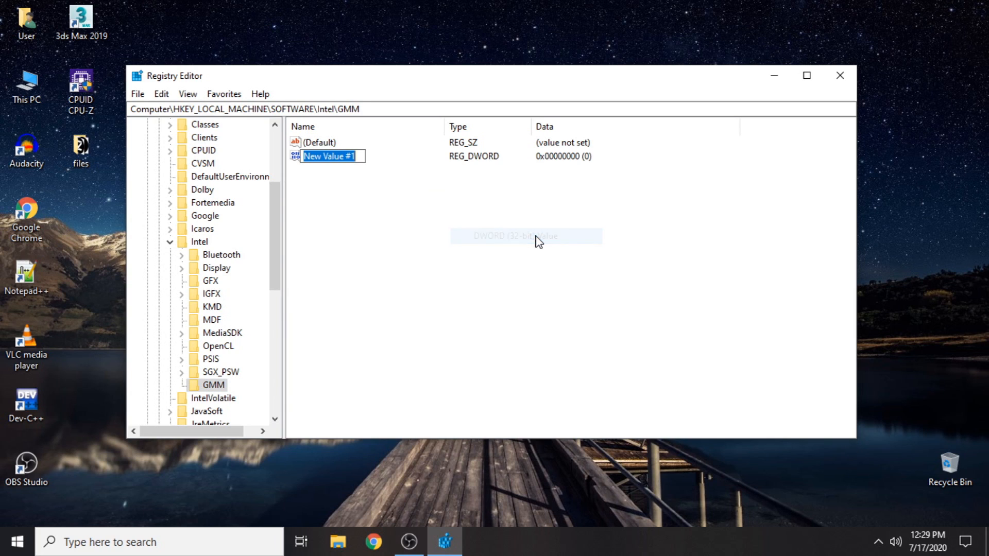
mouse_move(537, 242)
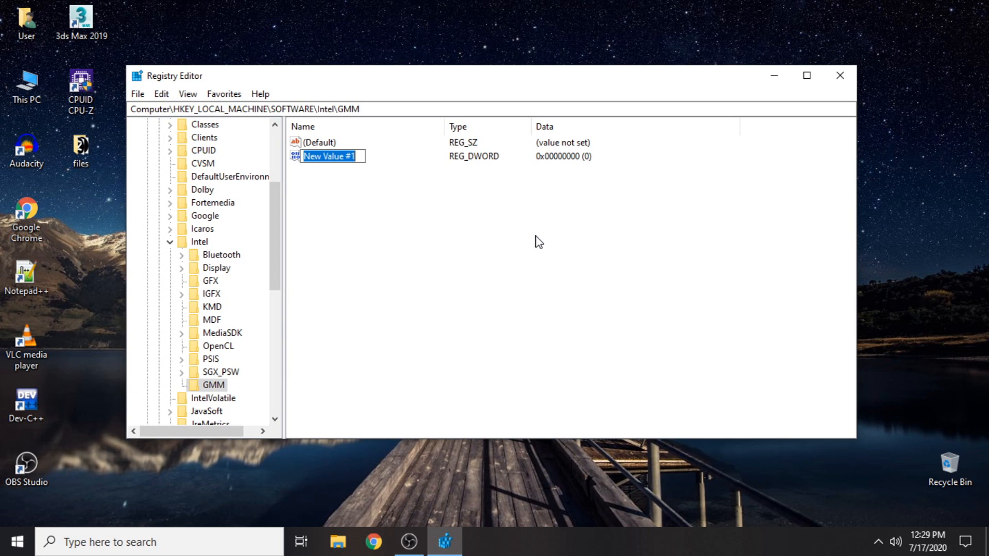
text(DedicatedSegmen)
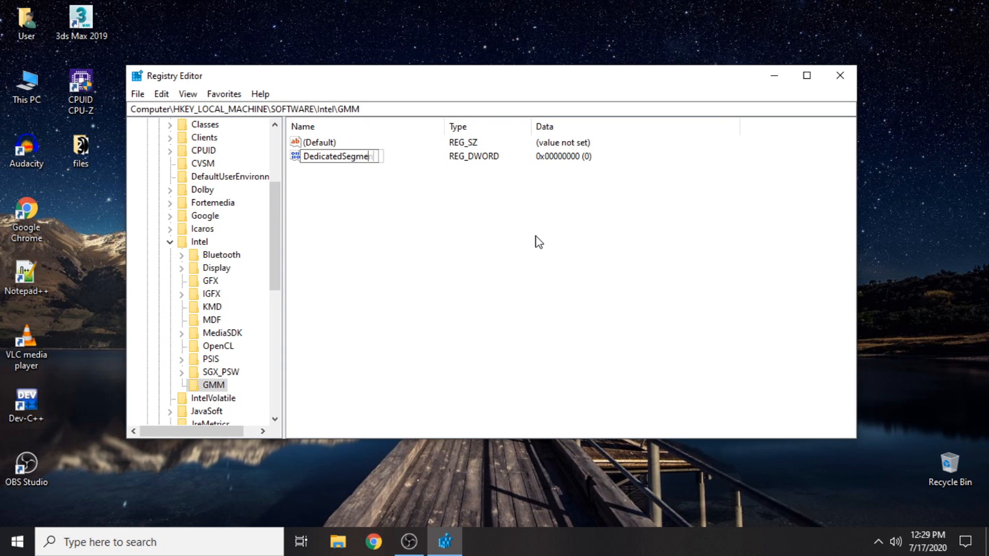
text(DedicatedSegmentSize)
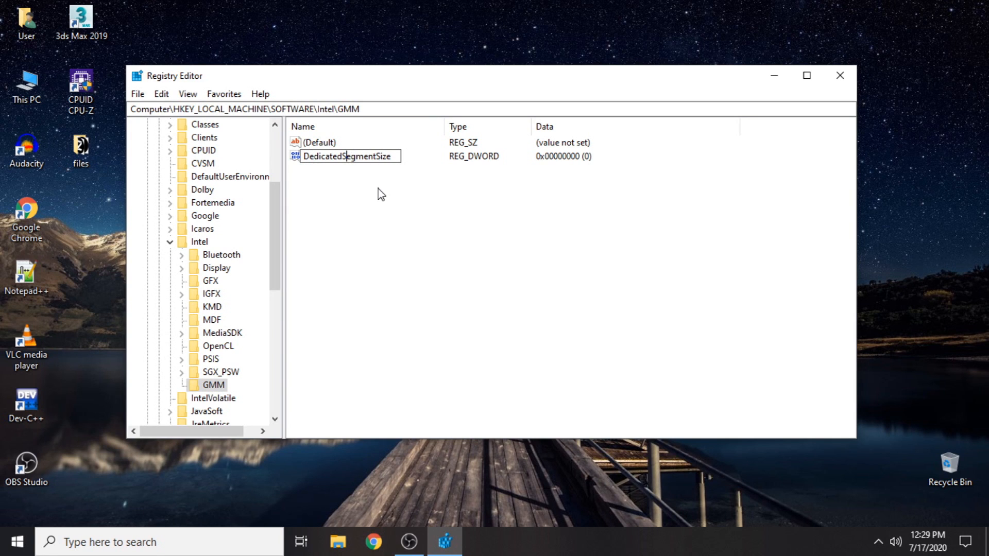
click(347, 156)
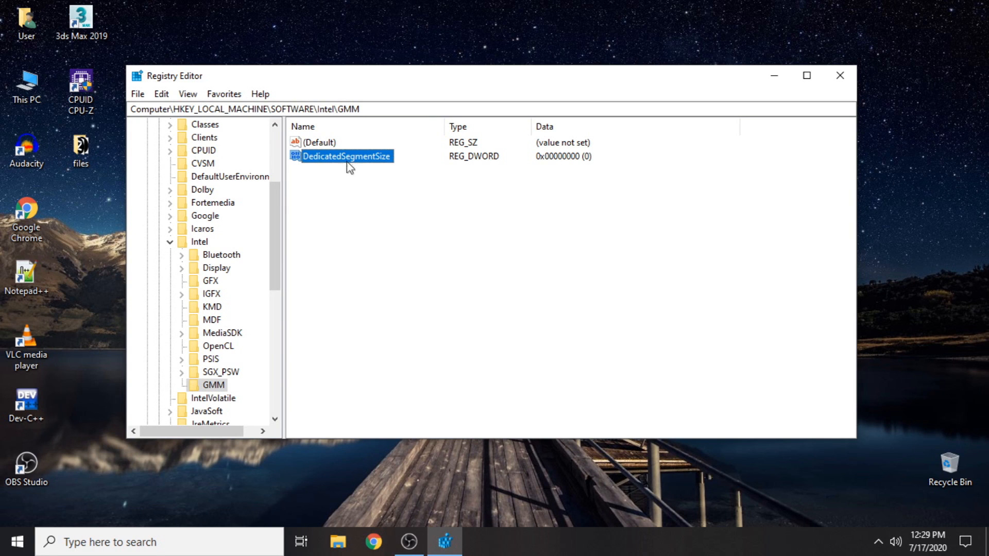
Modify DedicatedSegmentSize to hold value data 1024 in hexadecimal.
right_click(346, 156)
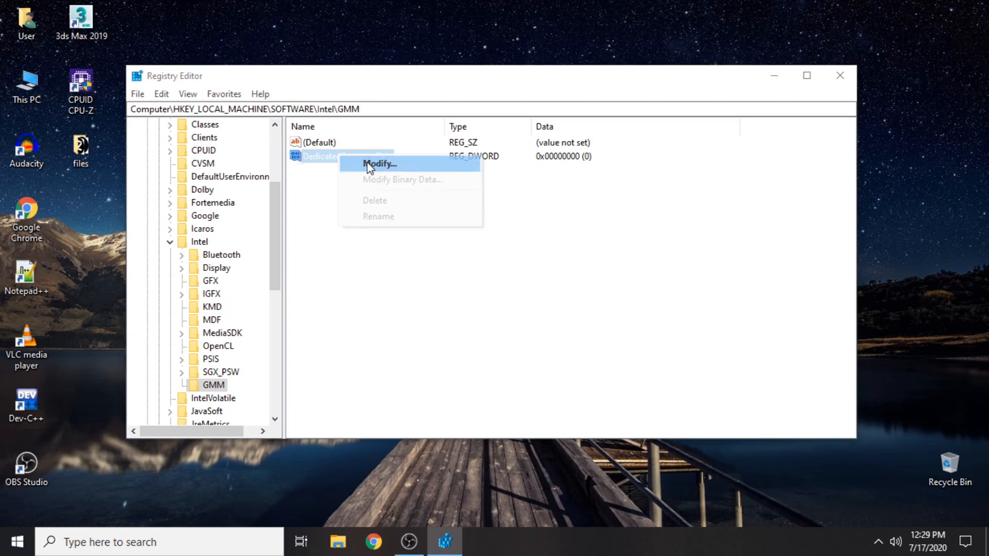
click(379, 163)
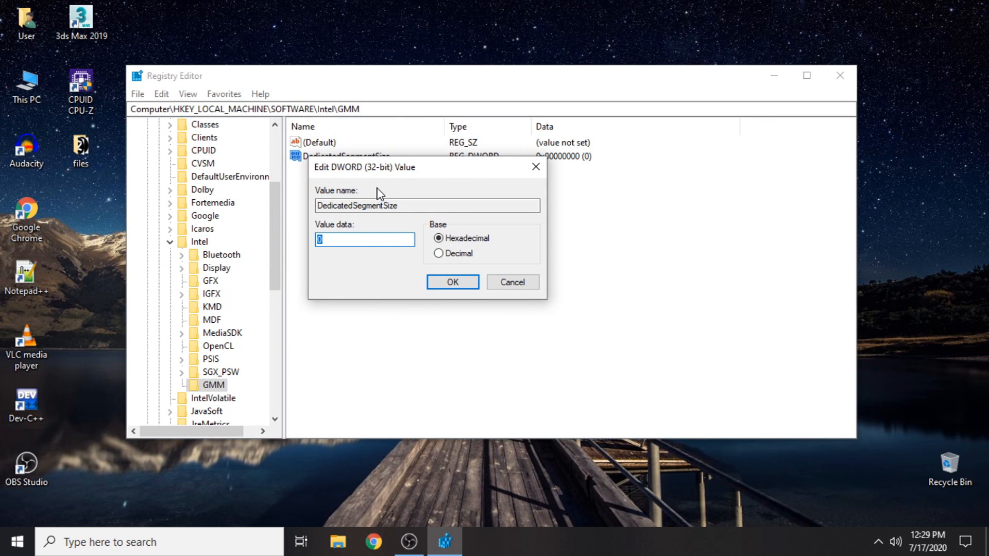
text(1024)
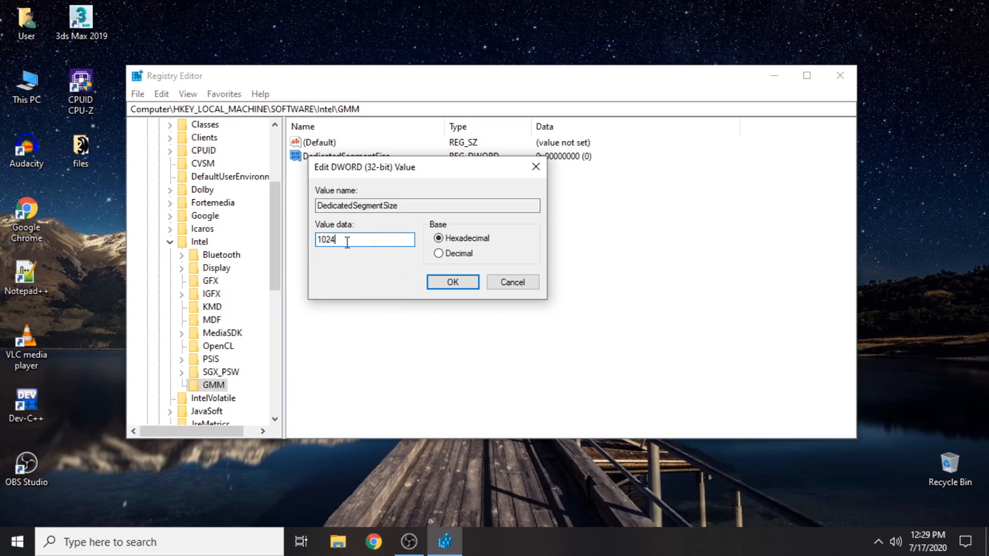
click(452, 281)
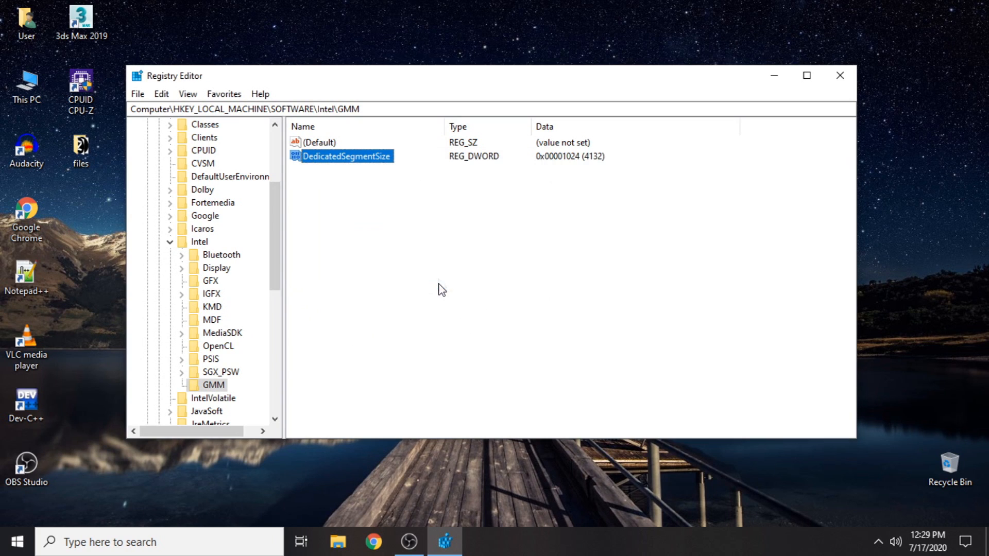
mouse_move(439, 274)
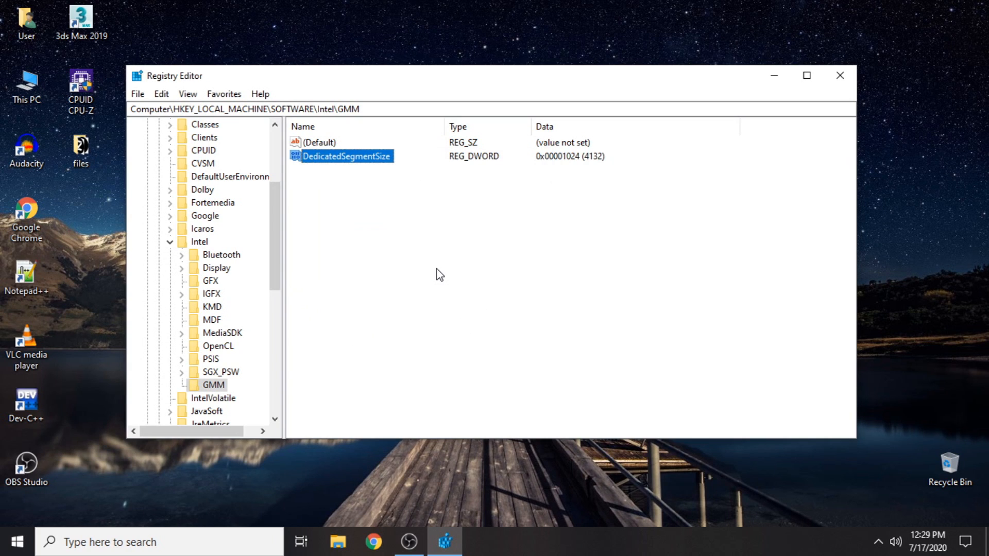
mouse_move(755, 96)
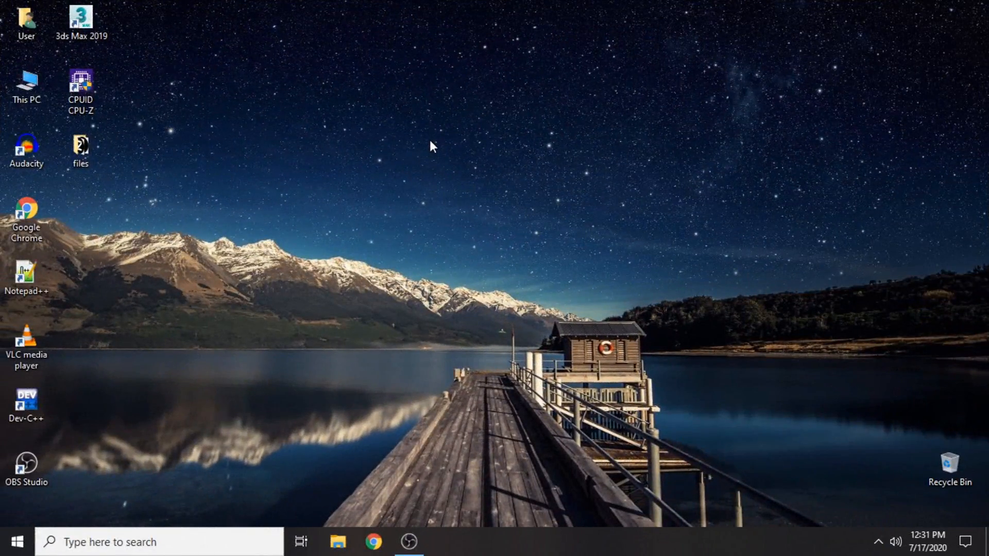
mouse_move(371, 158)
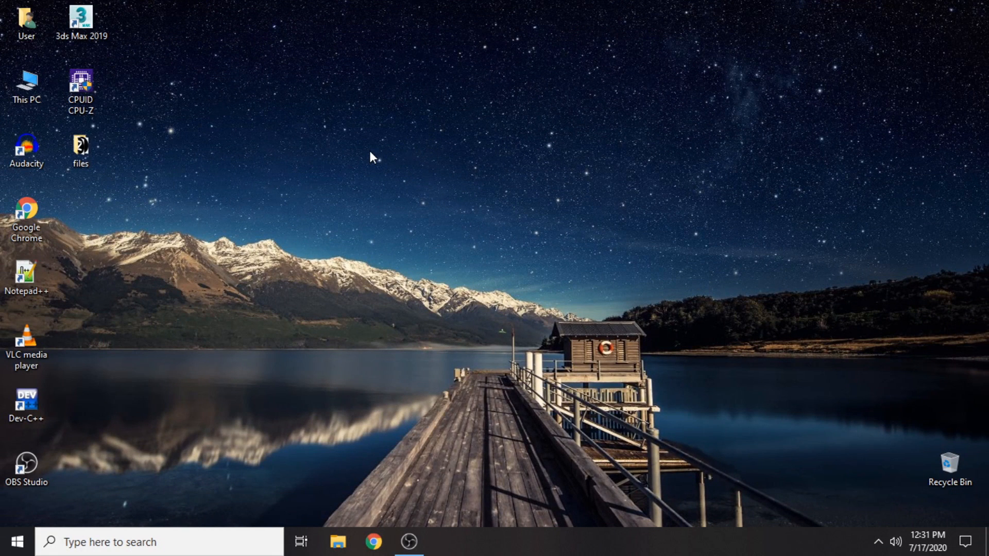
Open Display settings from the desktop's right-click menu.
right_click(371, 156)
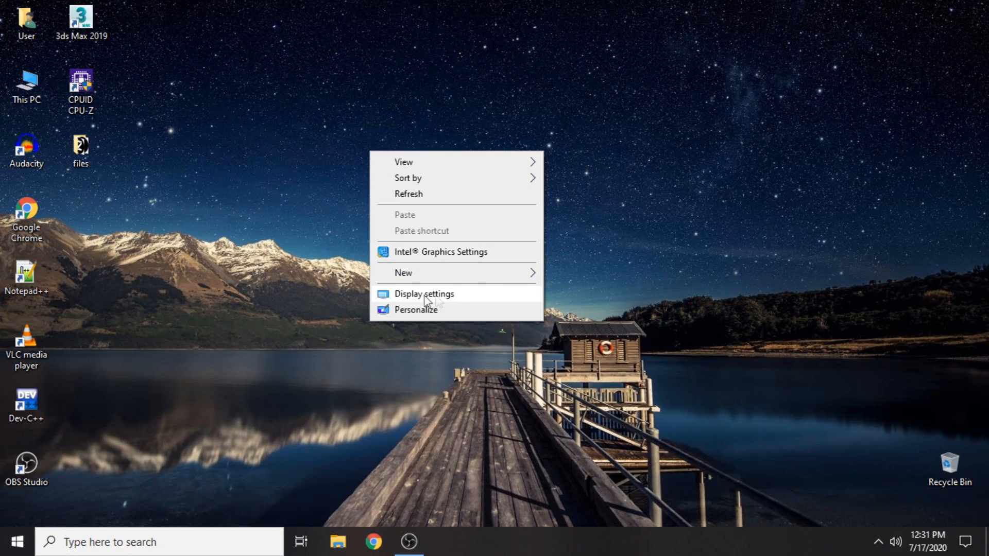
click(423, 294)
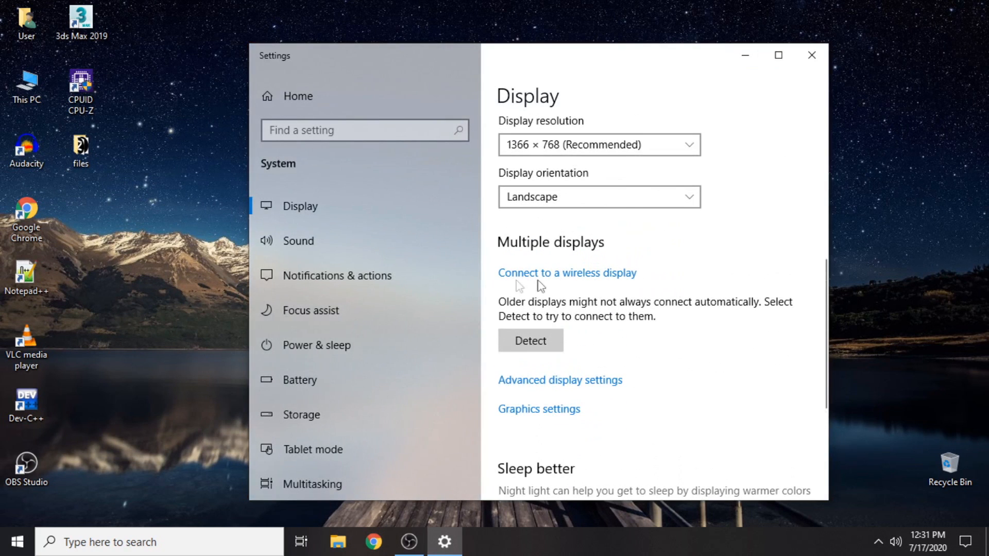
Open Display 1 adapter properties to confirm 4096 MB dedicated video memory.
click(559, 379)
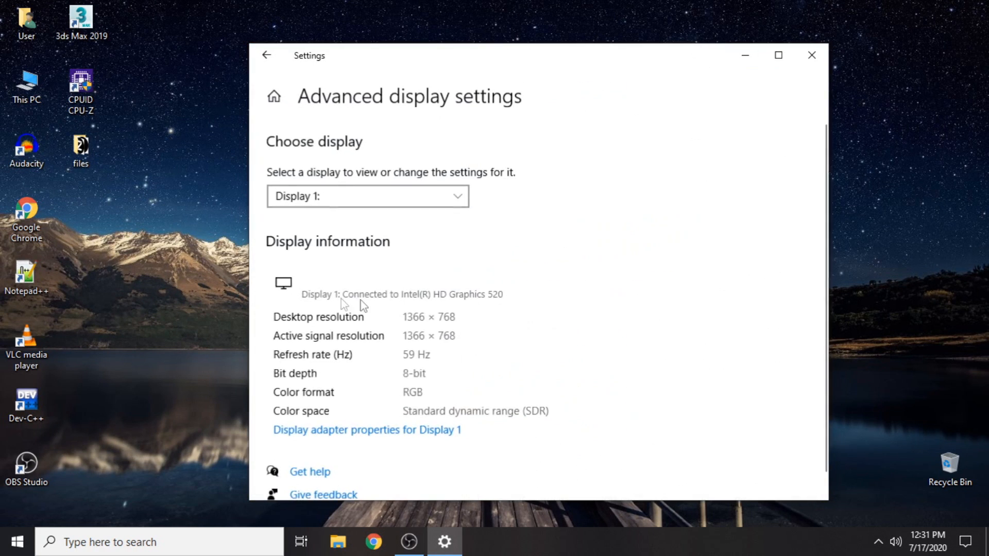
click(367, 429)
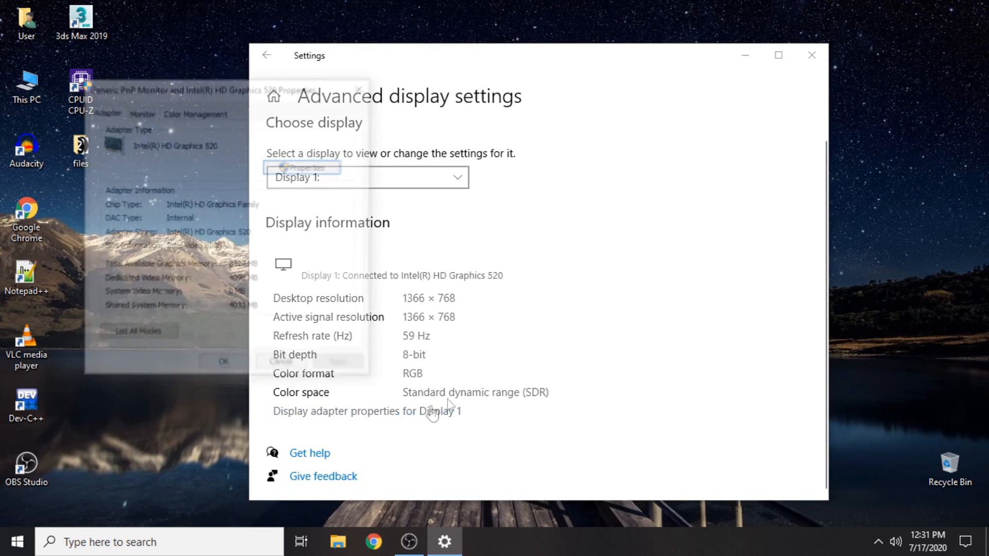
click(366, 410)
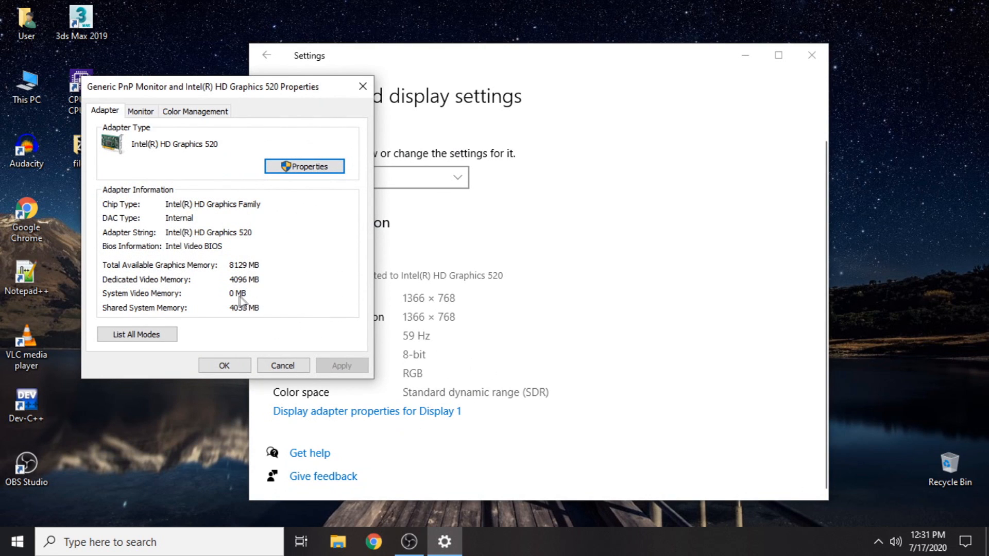
mouse_move(239, 291)
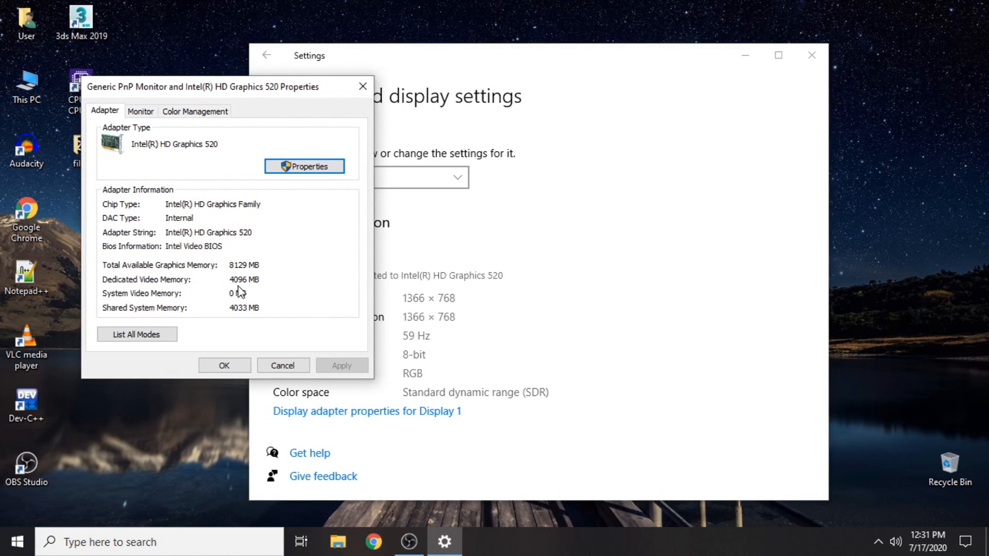
mouse_move(244, 265)
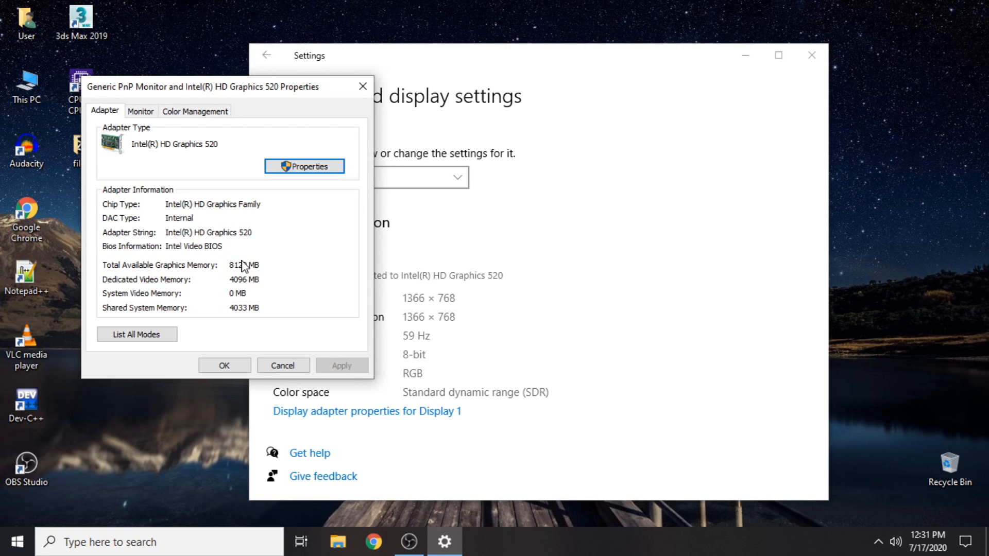
drag(205, 86, 504, 102)
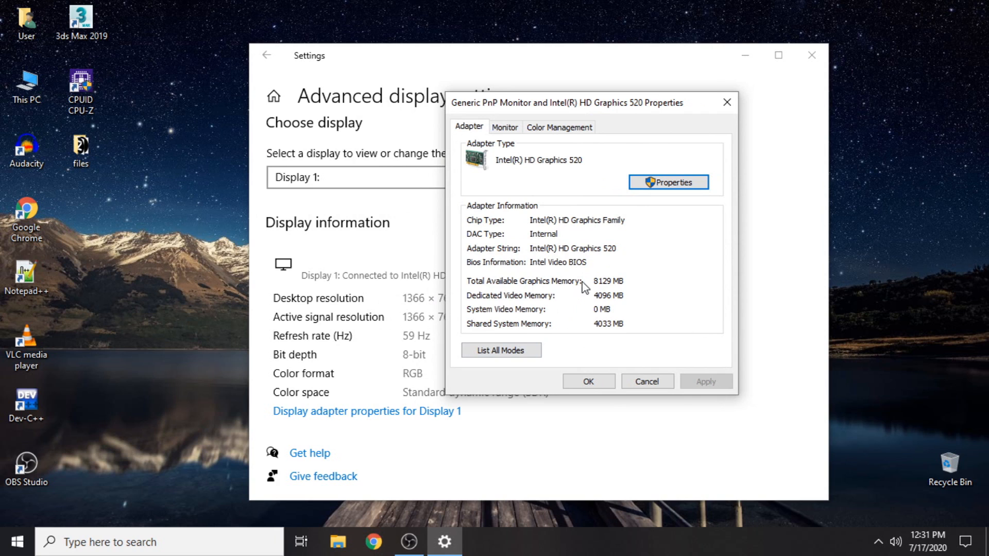
mouse_move(592, 189)
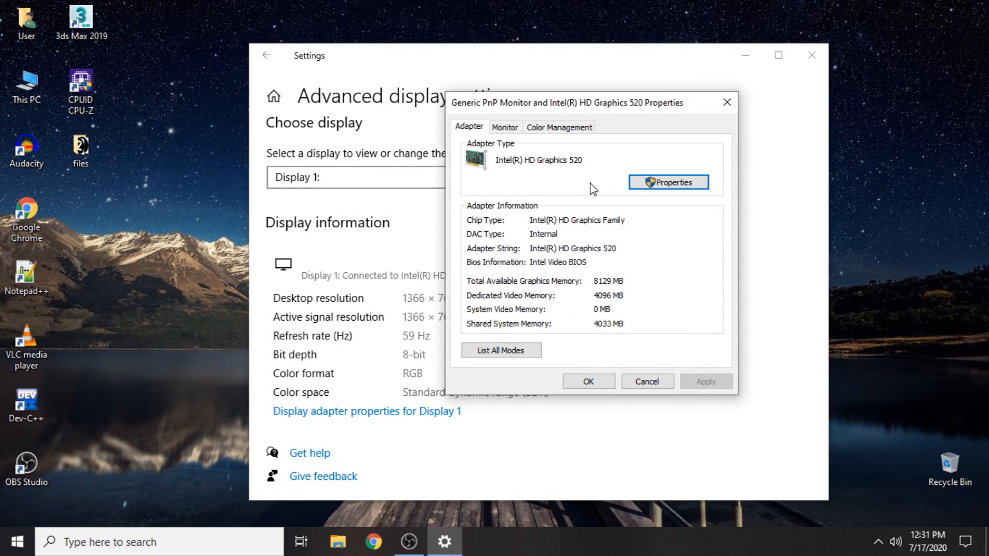